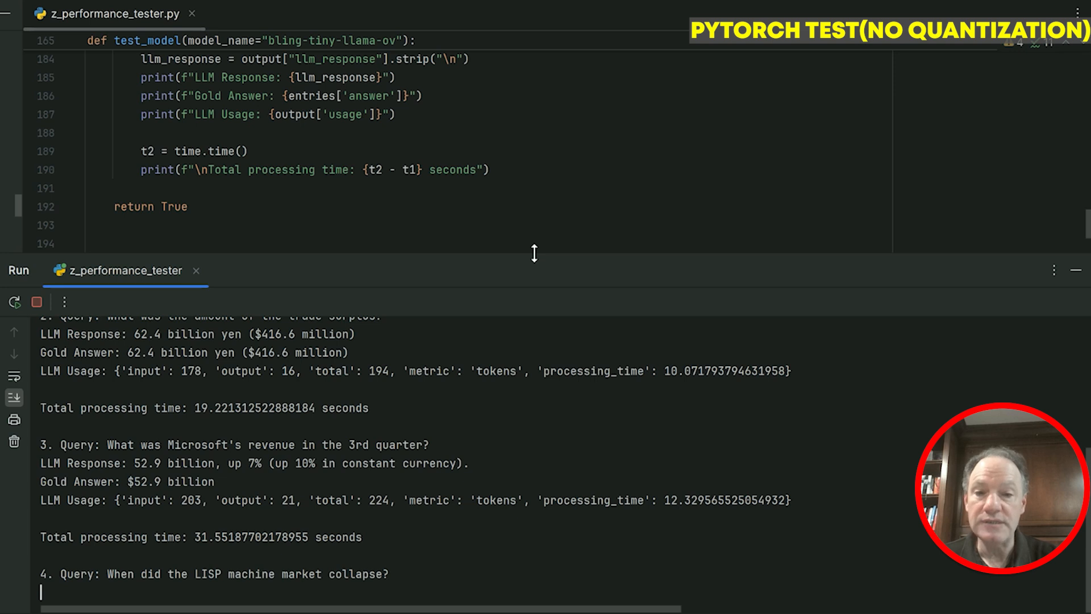
# Step: Follow the unquantized PyTorch run's console output through queries 3 to 10
pyautogui.scroll(-3)
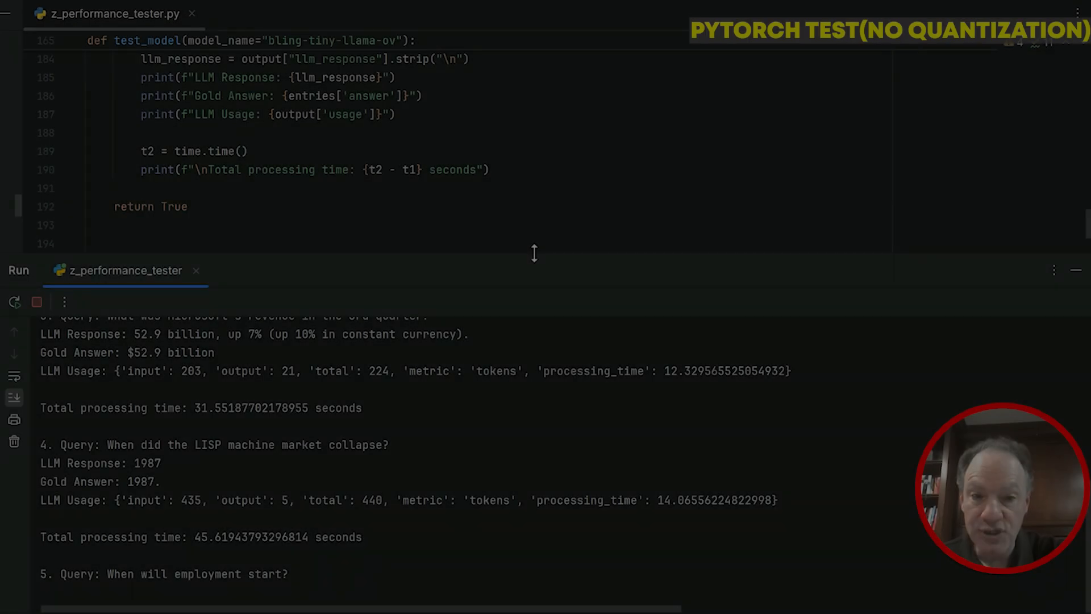
pyautogui.scroll(-3)
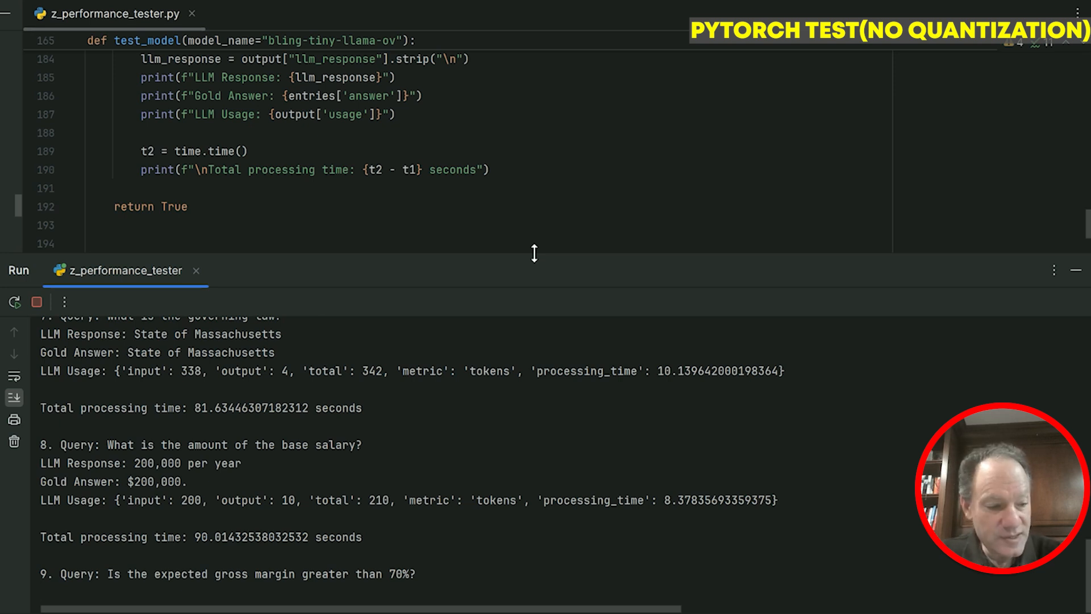
pyautogui.scroll(-3)
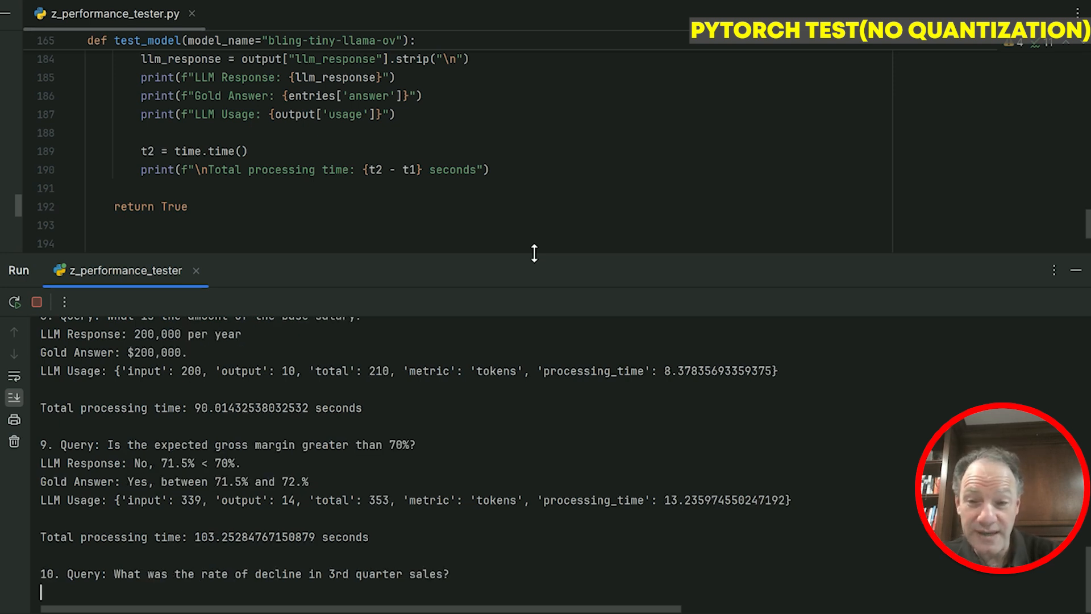
pyautogui.scroll(-3)
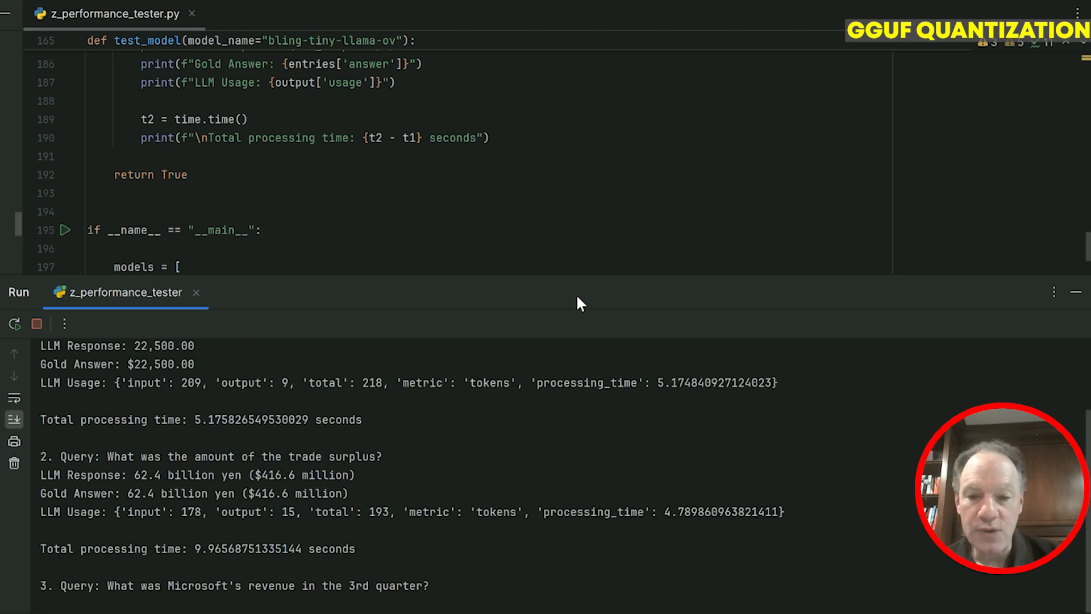
# Step: Scroll the GGUF run's console to 'Process finished with exit code 0' after about 69 seconds
pyautogui.scroll(-3)
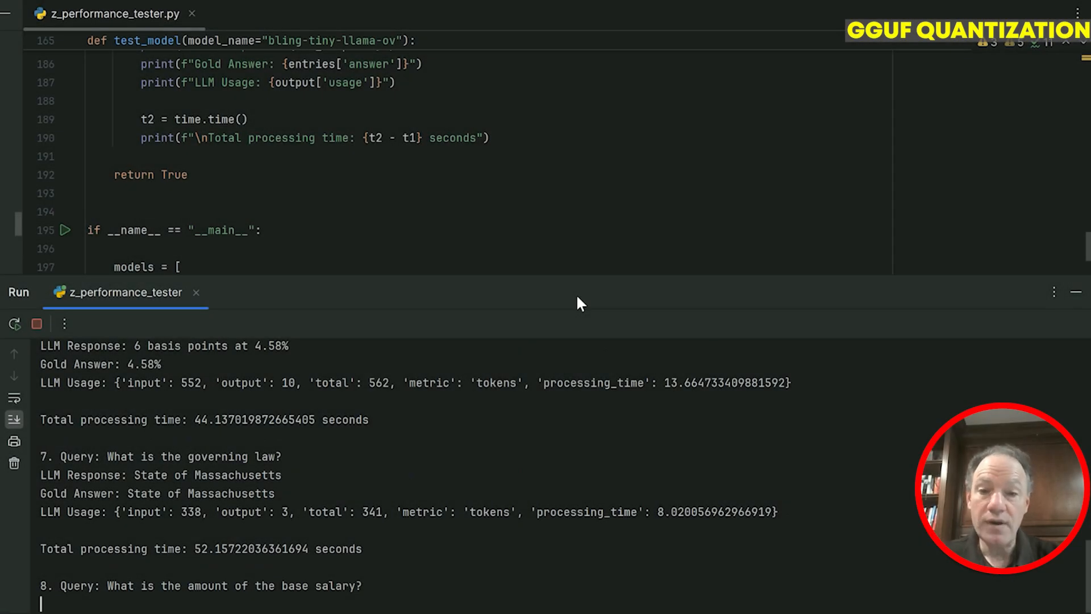
pyautogui.scroll(-3)
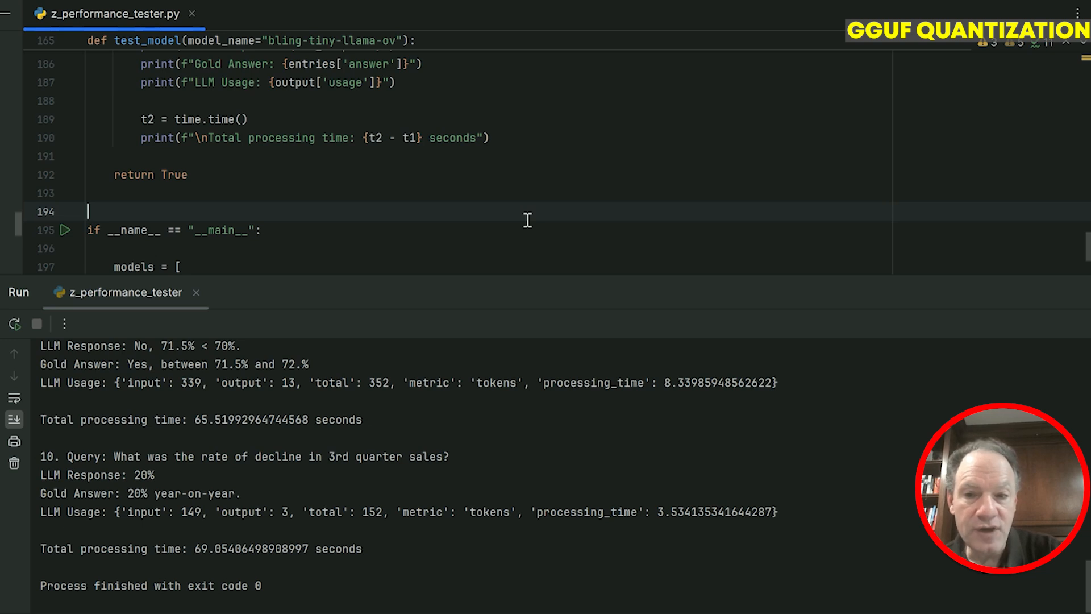
# Step: Run z_performance_tester.py on models[2] (ONNX) and follow its first six queries
pyautogui.scroll(-3)
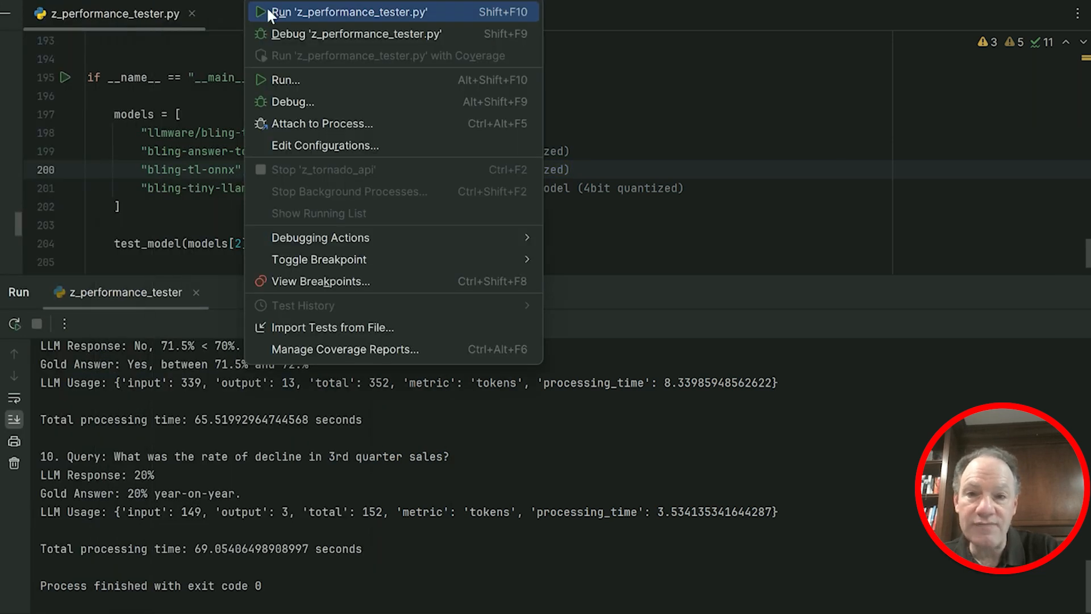
pyautogui.click(346, 12)
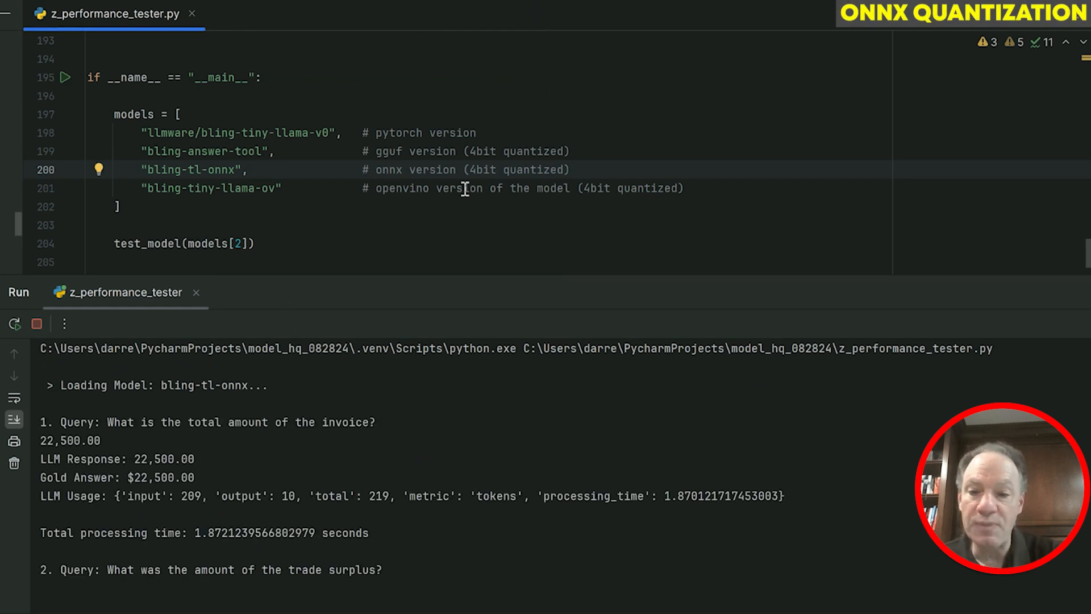
pyautogui.scroll(-3)
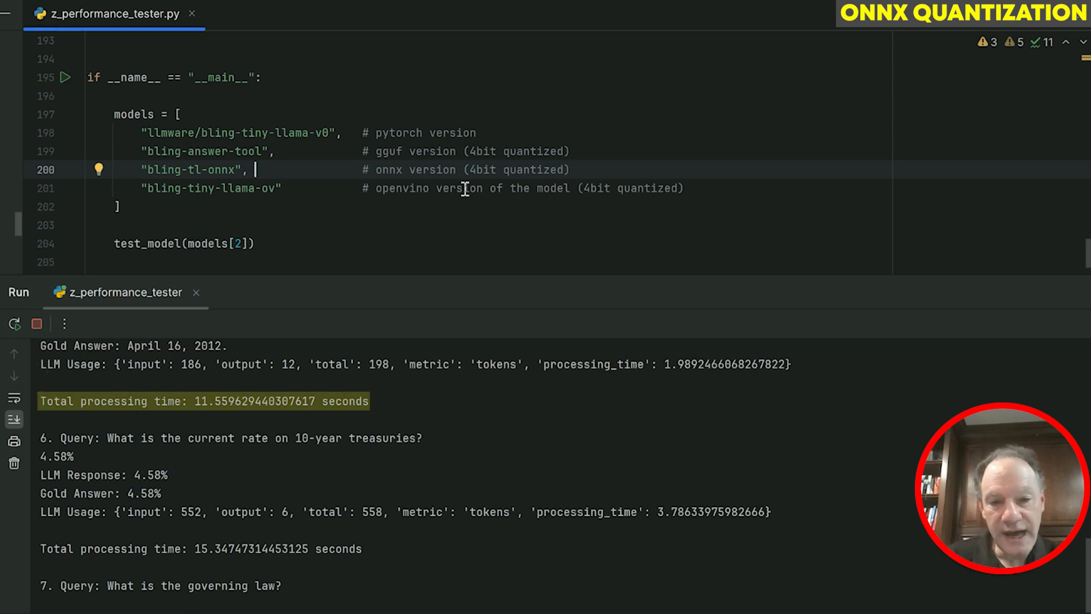
pyautogui.scroll(-3)
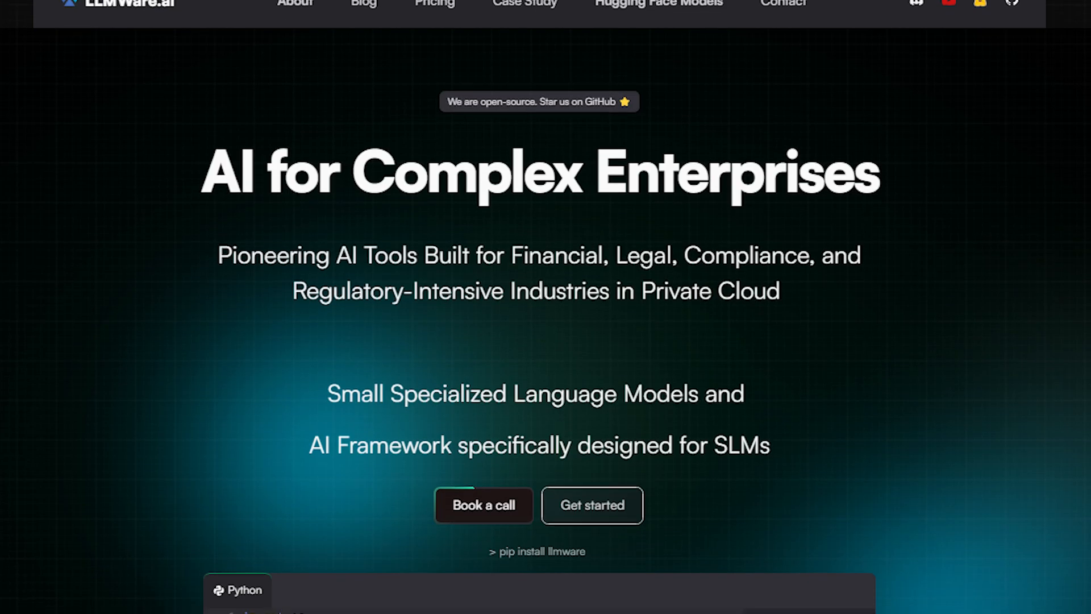
# Step: Scroll the LLMWare.ai homepage down to the llmware Python code example
pyautogui.scroll(-3)
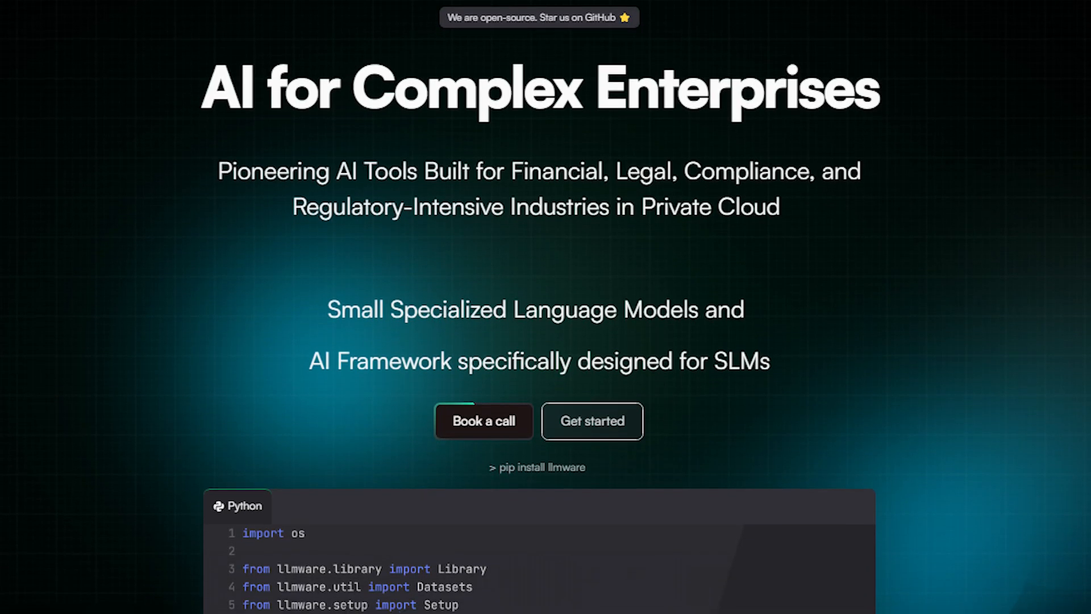